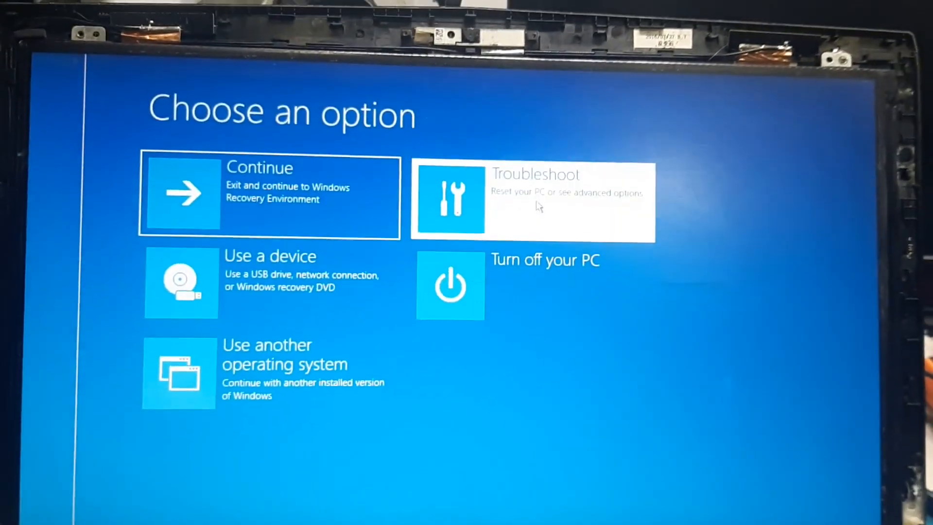
- Go from Choose an option to the Troubleshoot screen
click(533, 198)
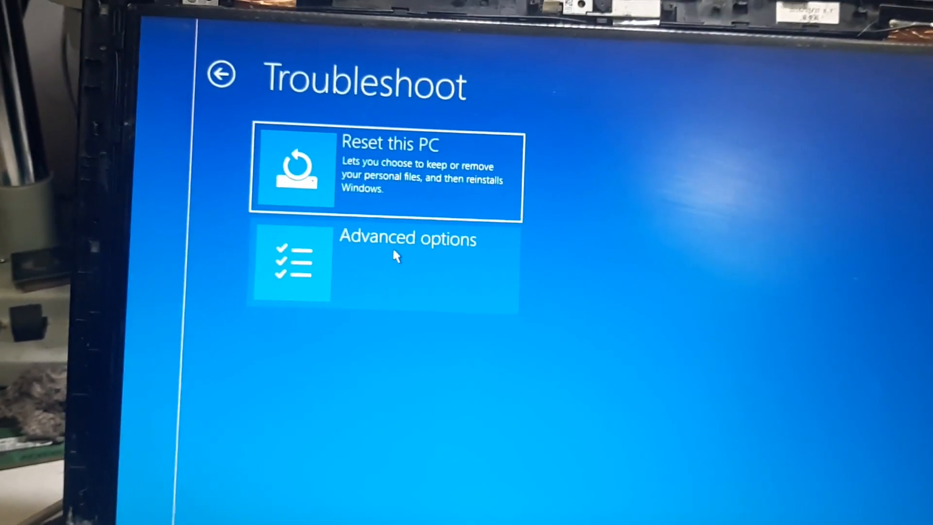
- View the Advanced options list, then go back to Troubleshoot
click(407, 261)
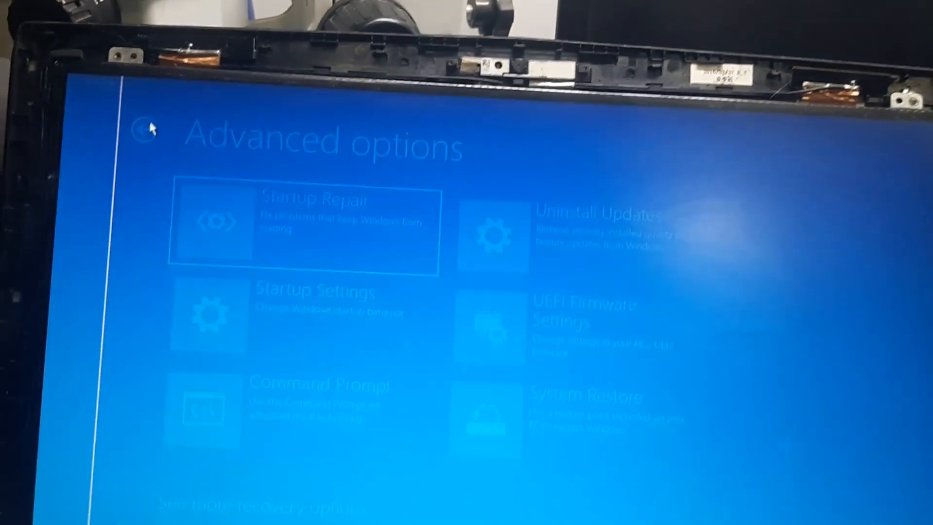
click(143, 129)
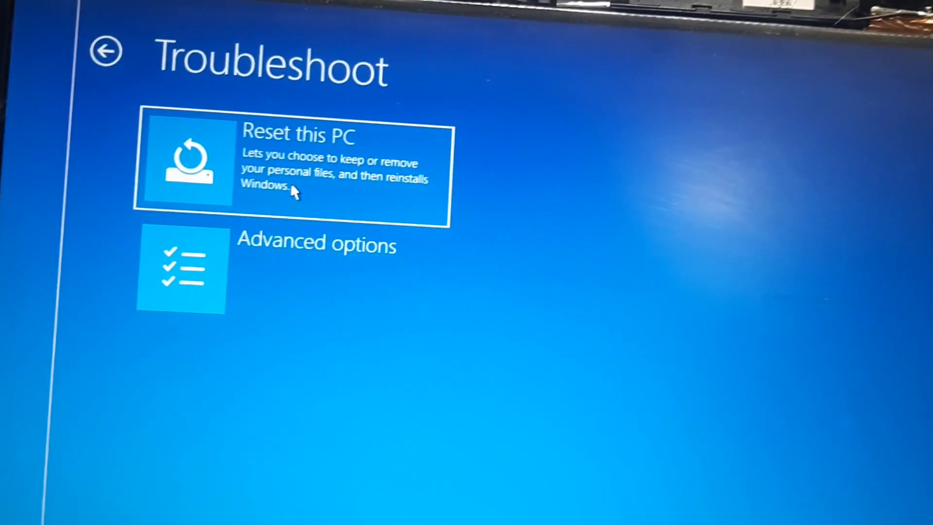
- Start Reset this PC to reach the keep-or-remove files choice
click(291, 161)
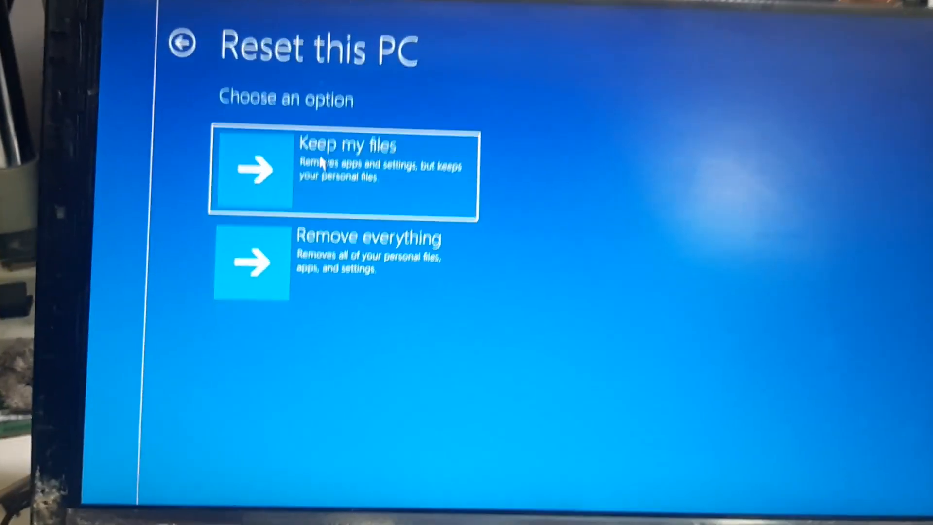
- Reset with Keep my files and Local reinstall, confirming so resetting begins
click(343, 169)
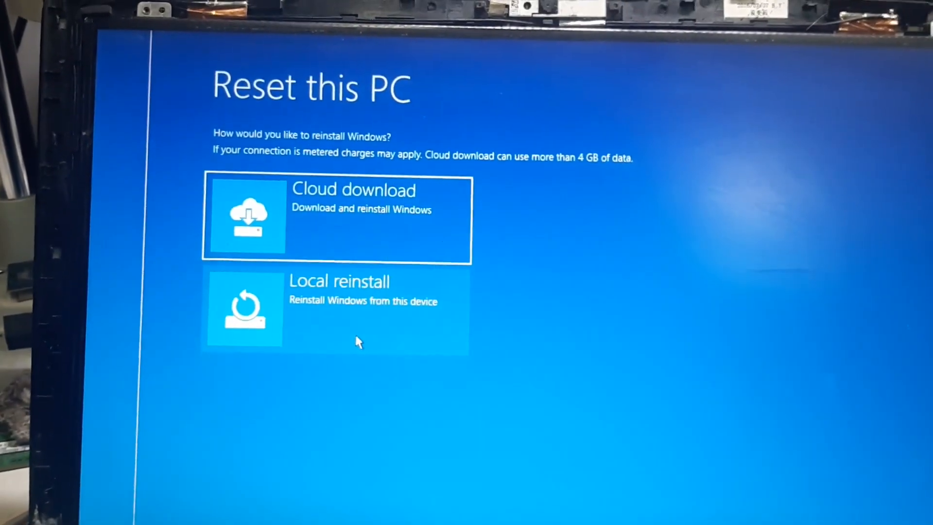
click(336, 308)
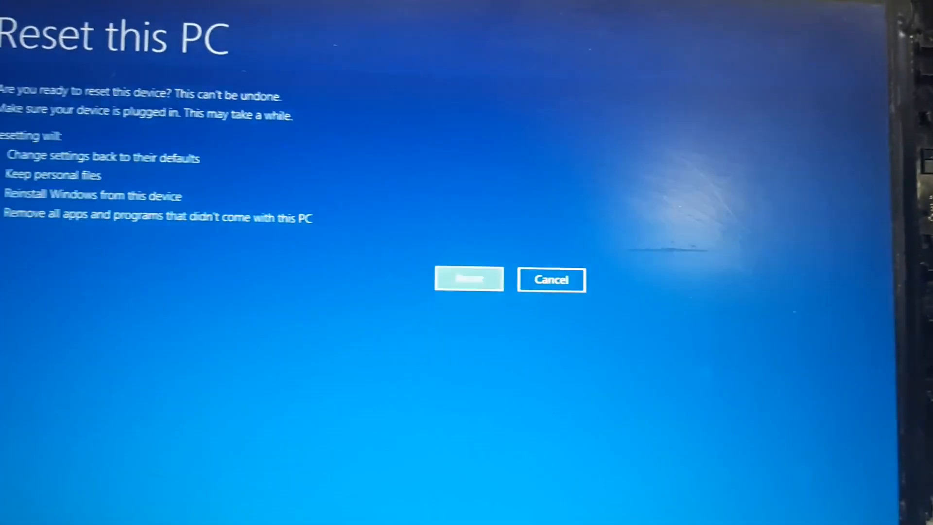
click(469, 279)
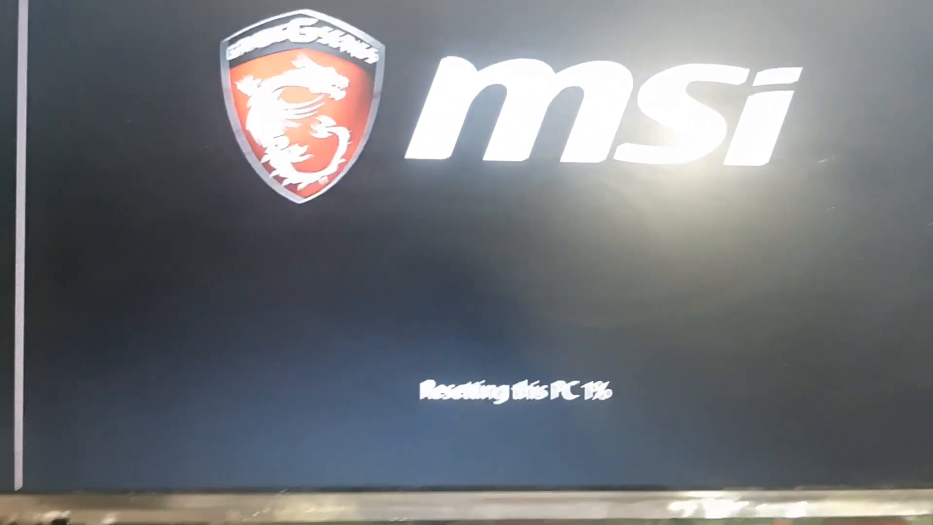